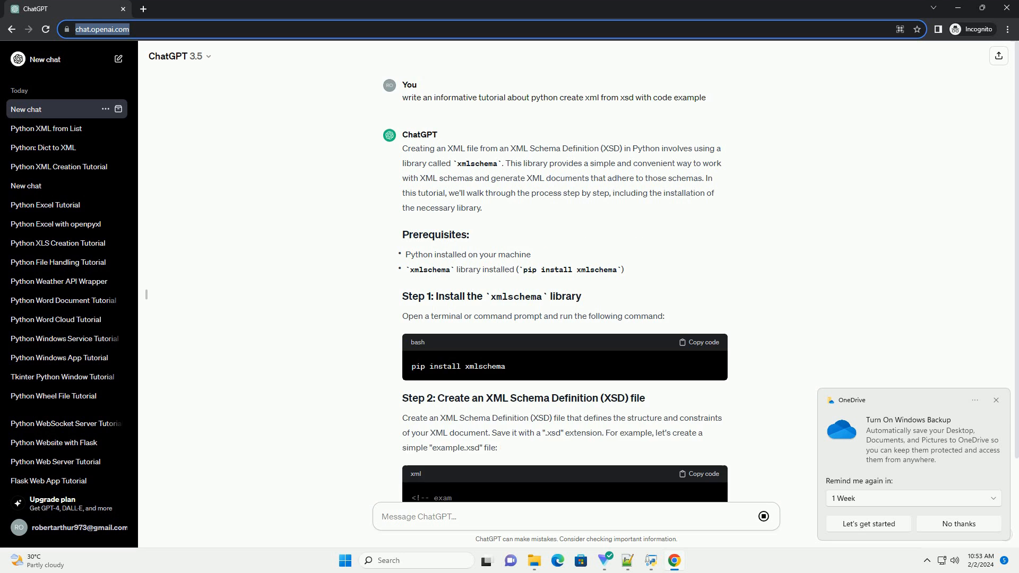
pyautogui.scroll(-3)
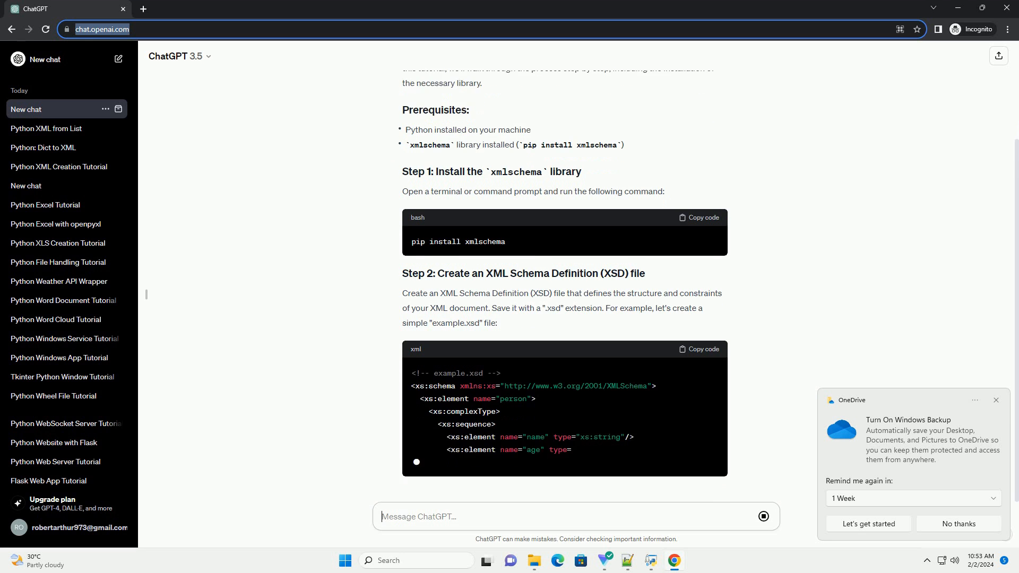
pyautogui.scroll(-3)
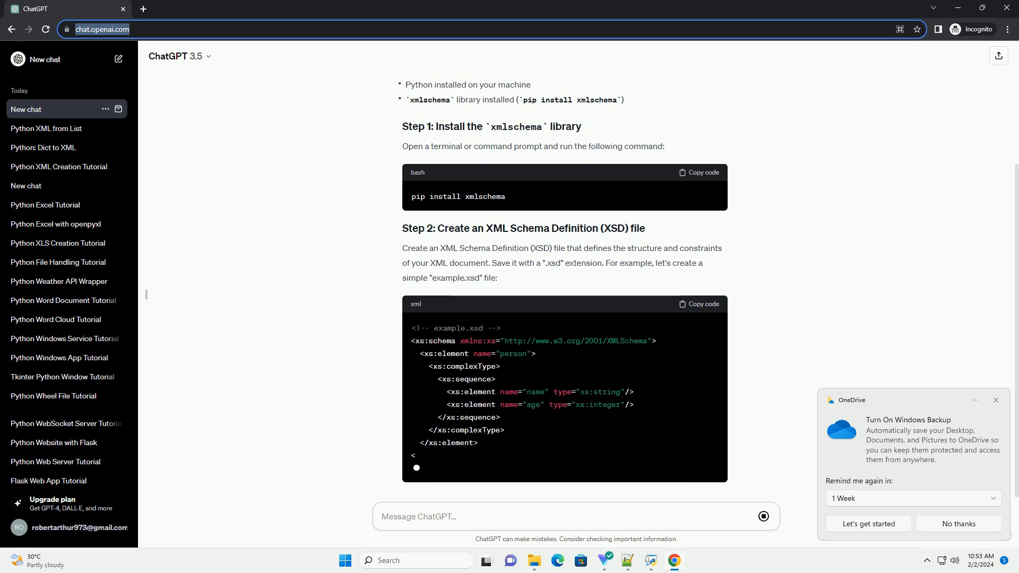
pyautogui.scroll(-3)
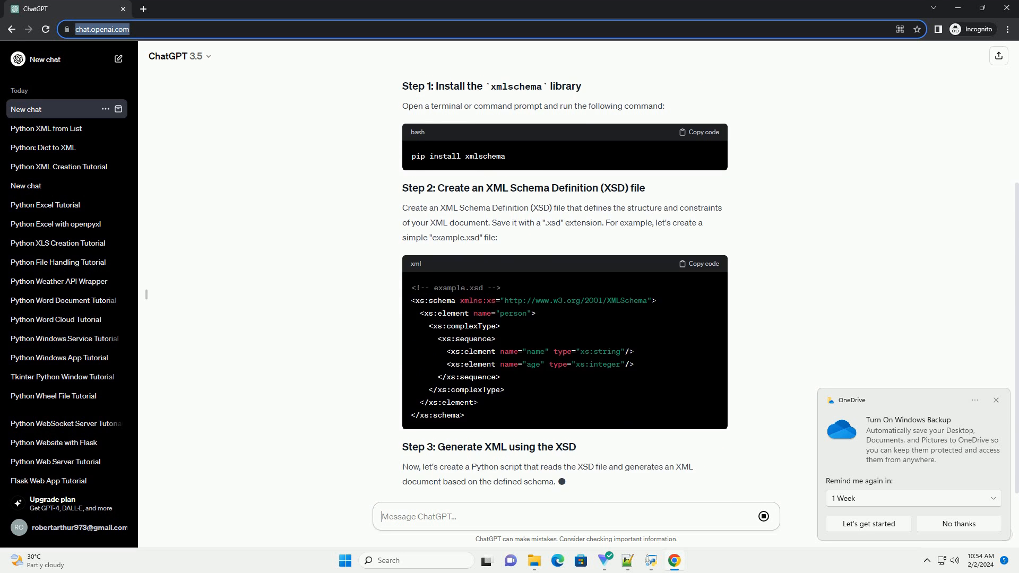
pyautogui.scroll(-3)
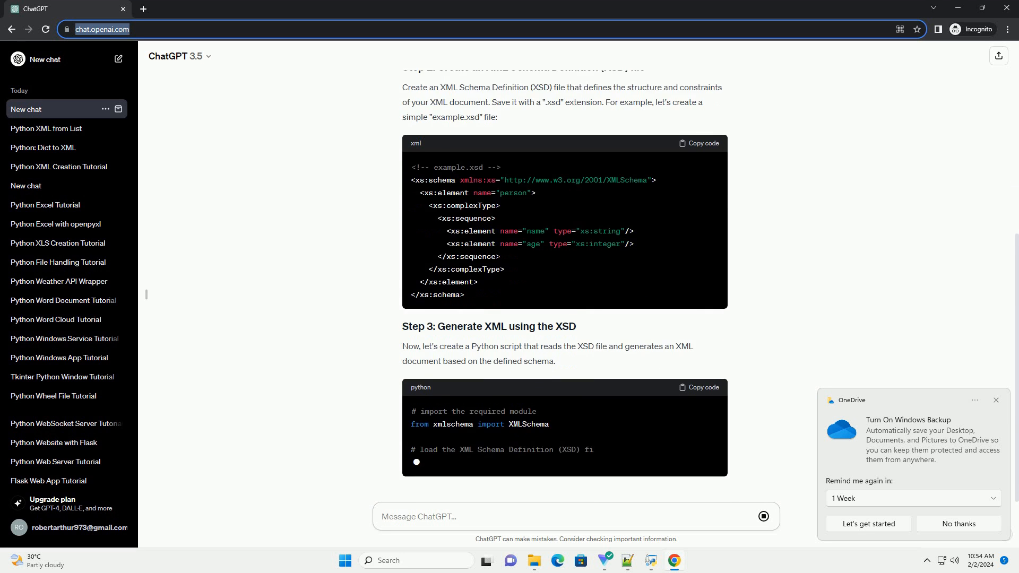
pyautogui.scroll(-3)
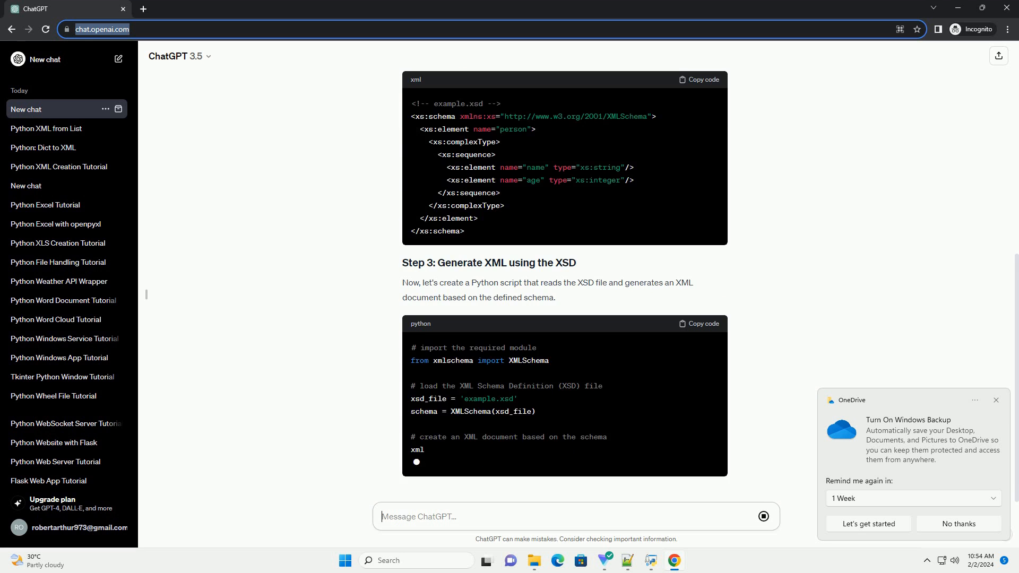
pyautogui.scroll(-3)
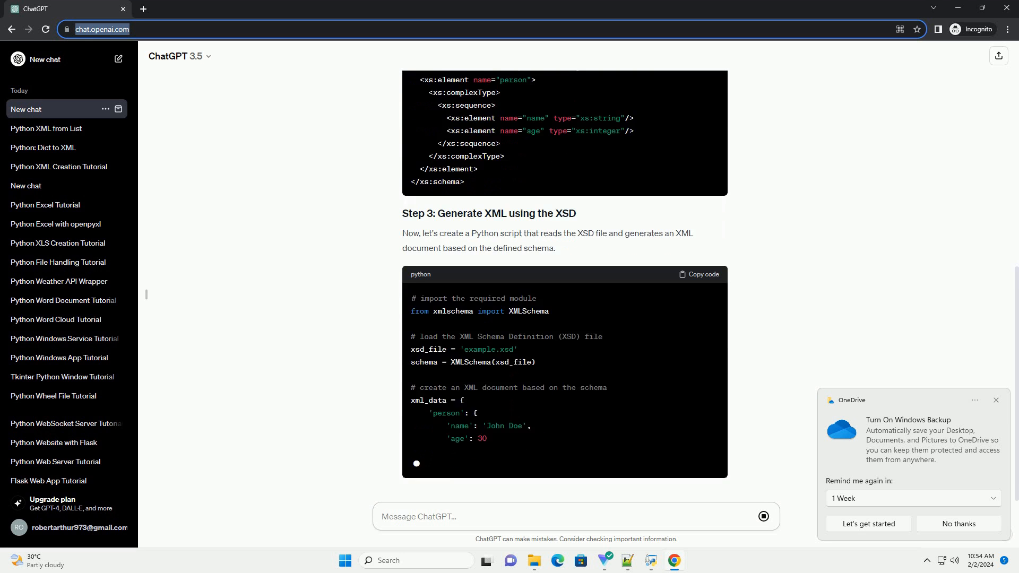
pyautogui.scroll(-3)
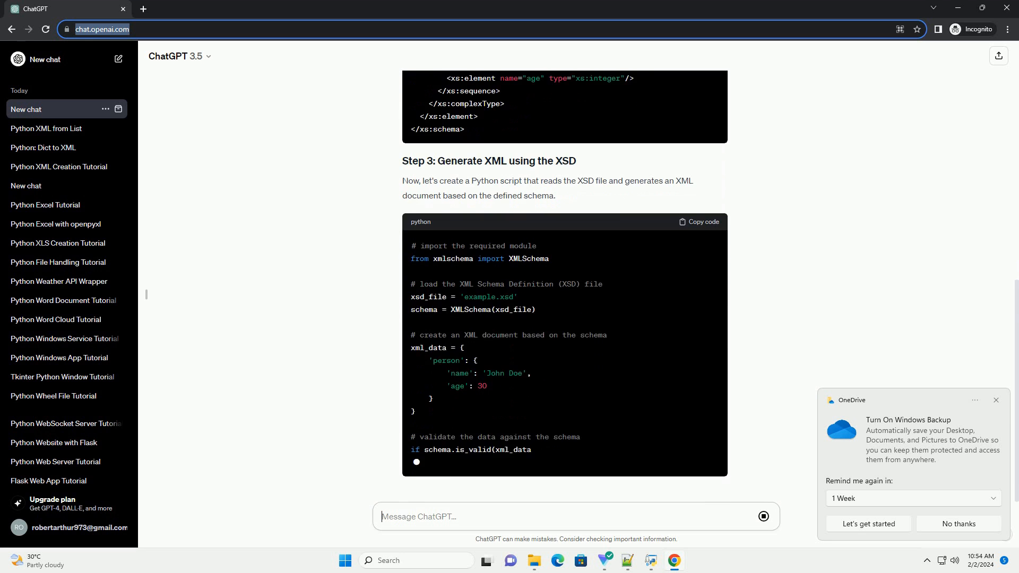
pyautogui.scroll(-3)
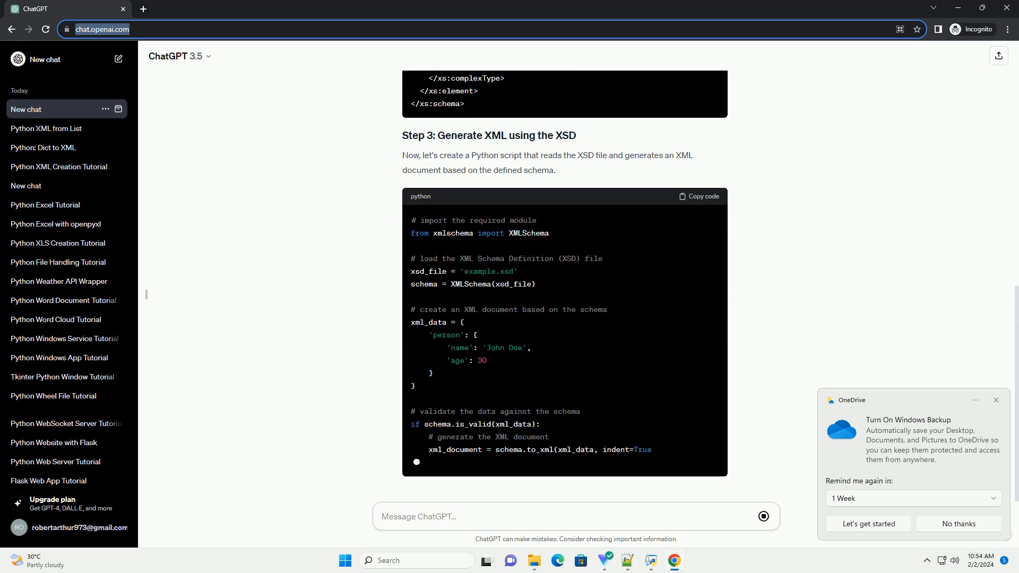
pyautogui.scroll(-3)
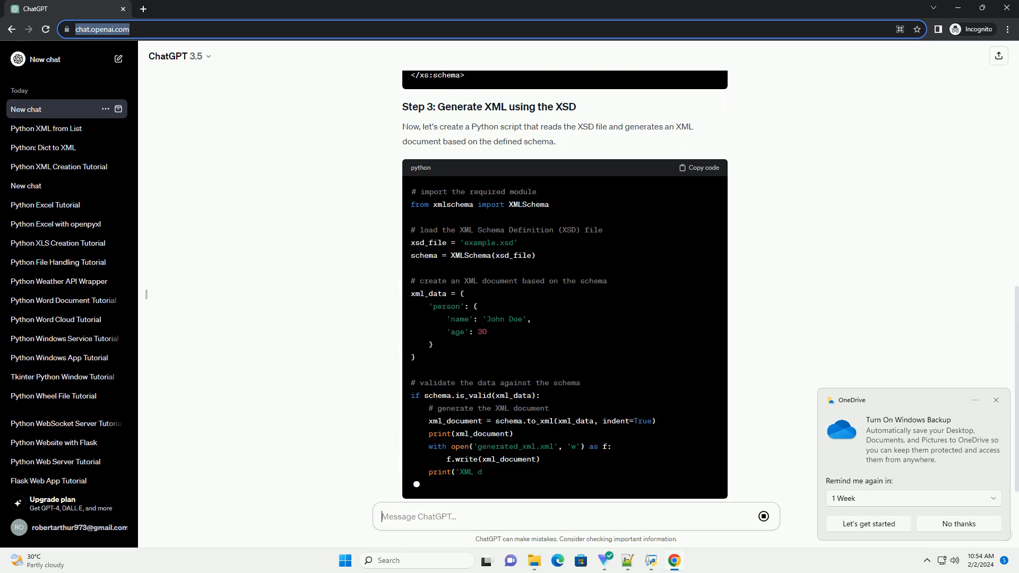
pyautogui.scroll(-3)
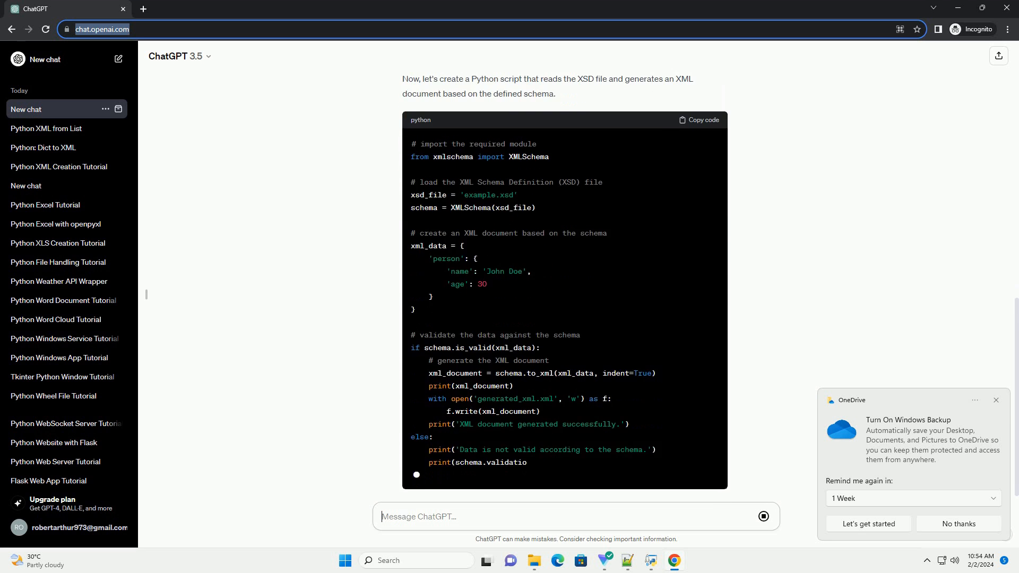
pyautogui.scroll(-3)
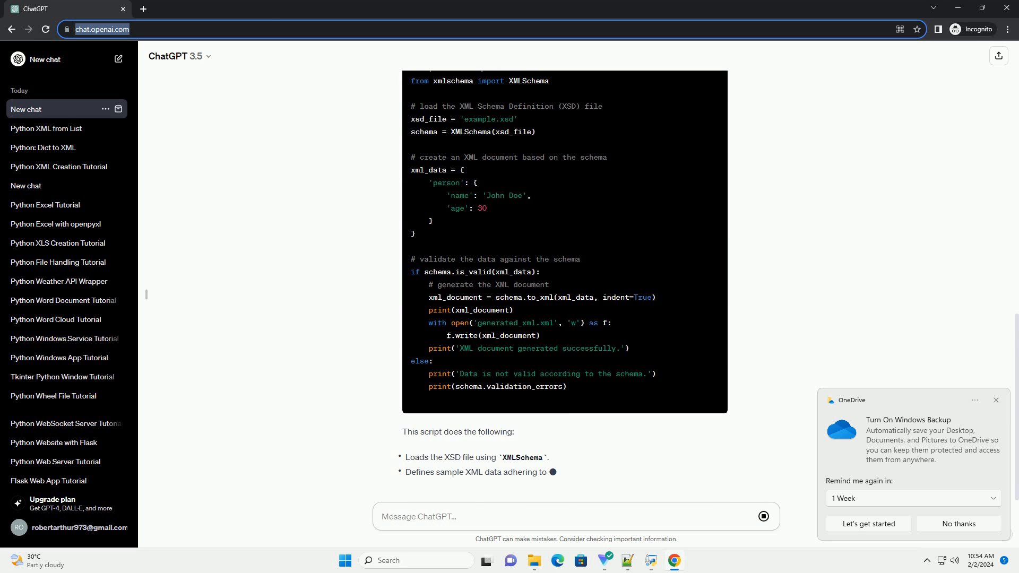
pyautogui.scroll(-3)
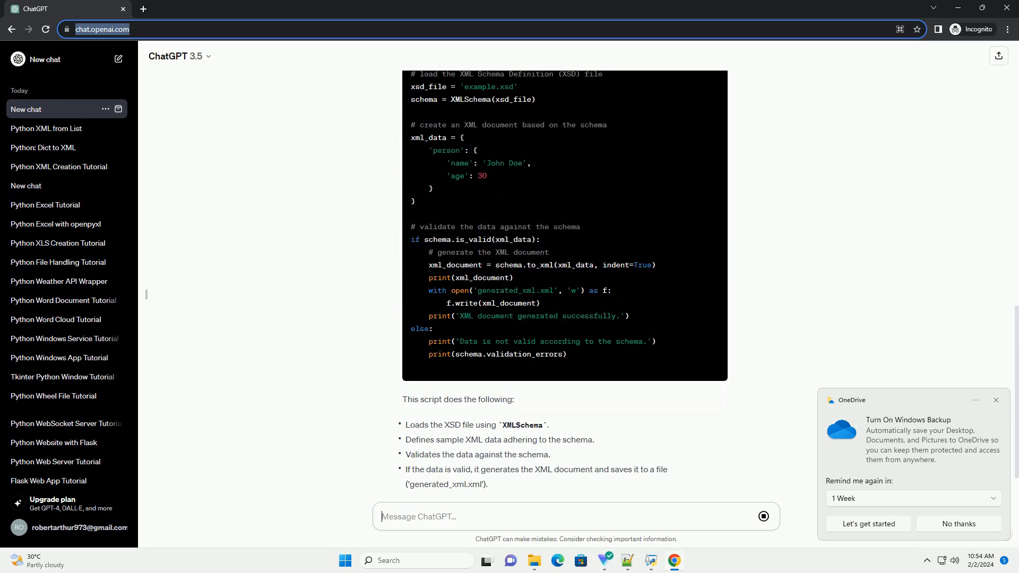
pyautogui.scroll(-3)
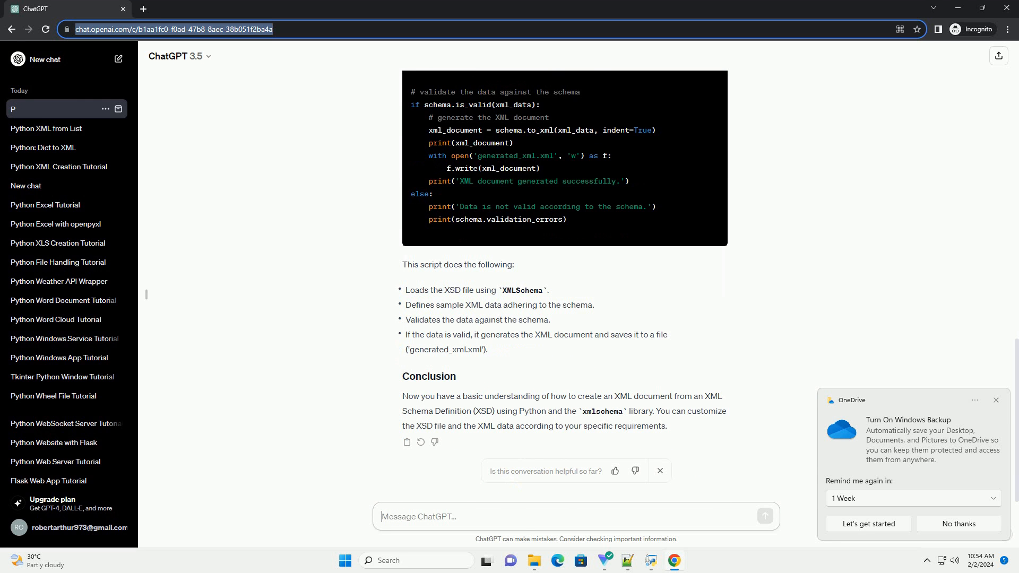
pyautogui.write('Python XML G')
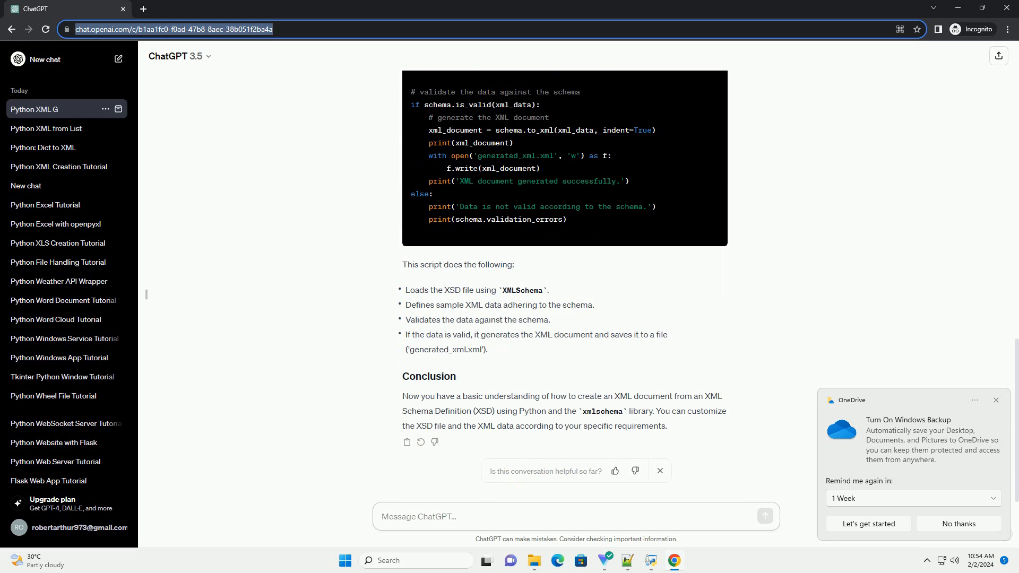